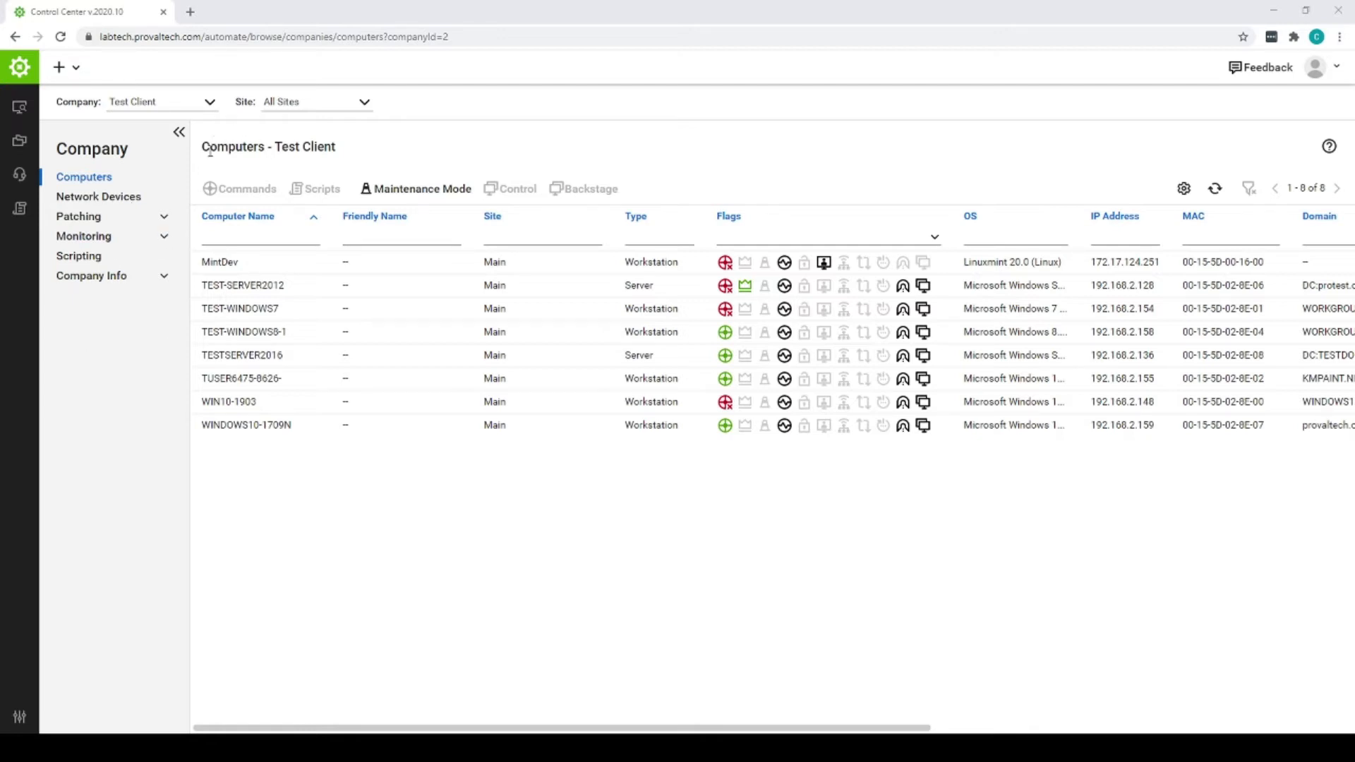
mouse_move(18, 175)
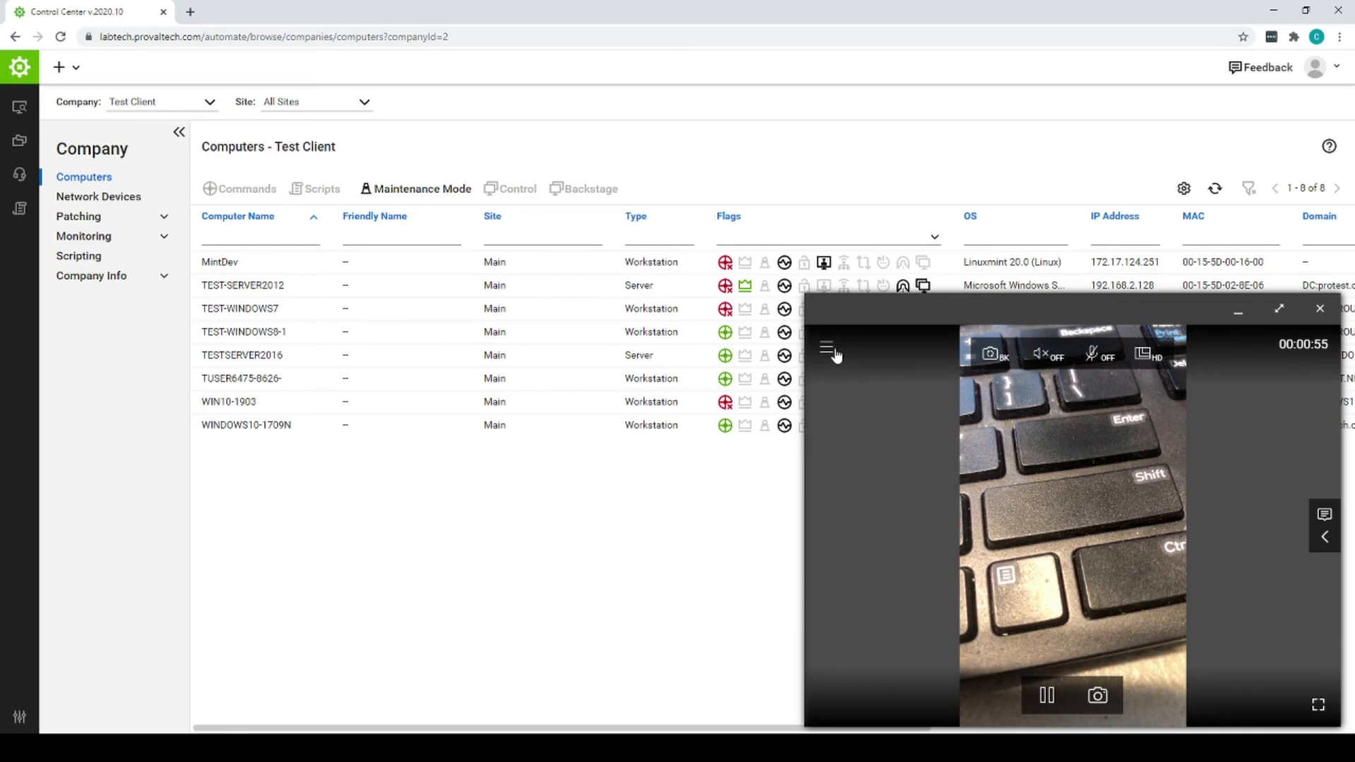
Exit the ConnectWise View camera session from its options menu, returning to the Test Client computers list.
click(828, 347)
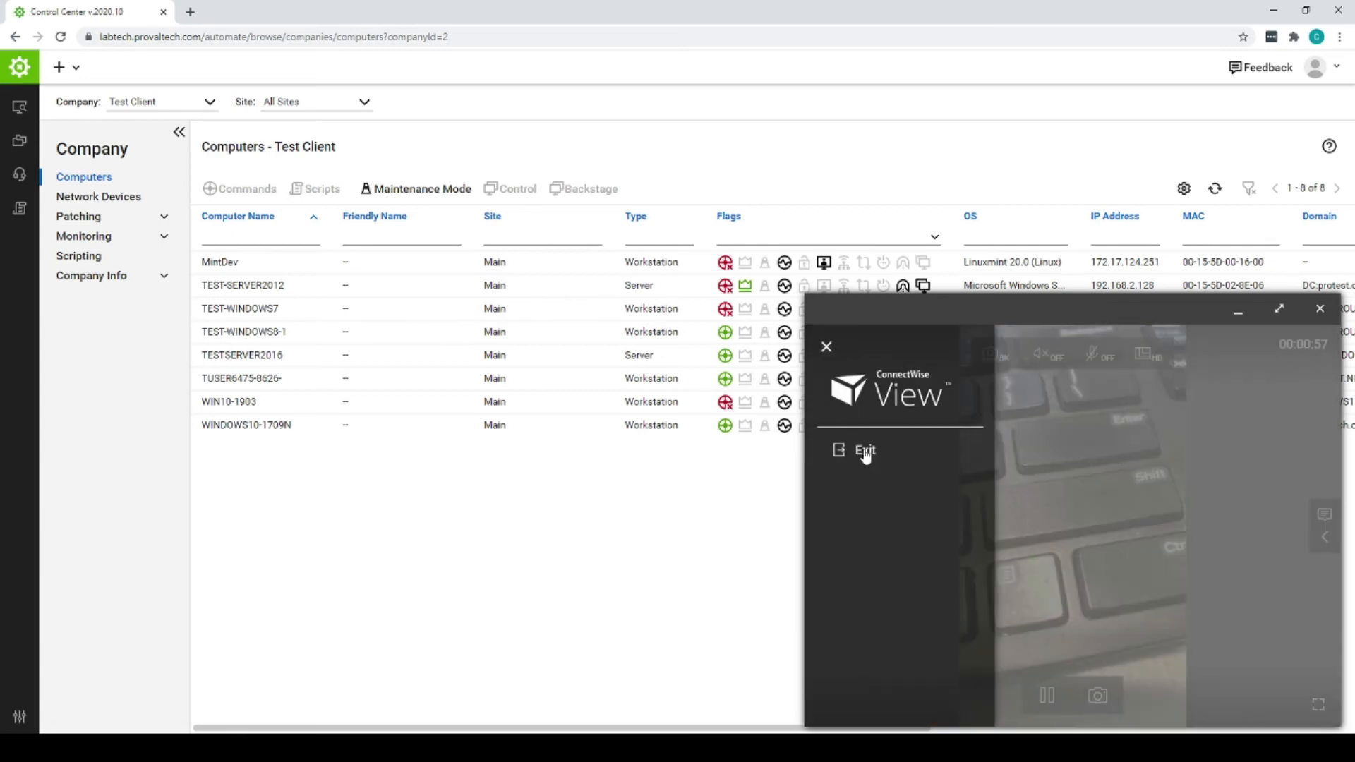
click(863, 450)
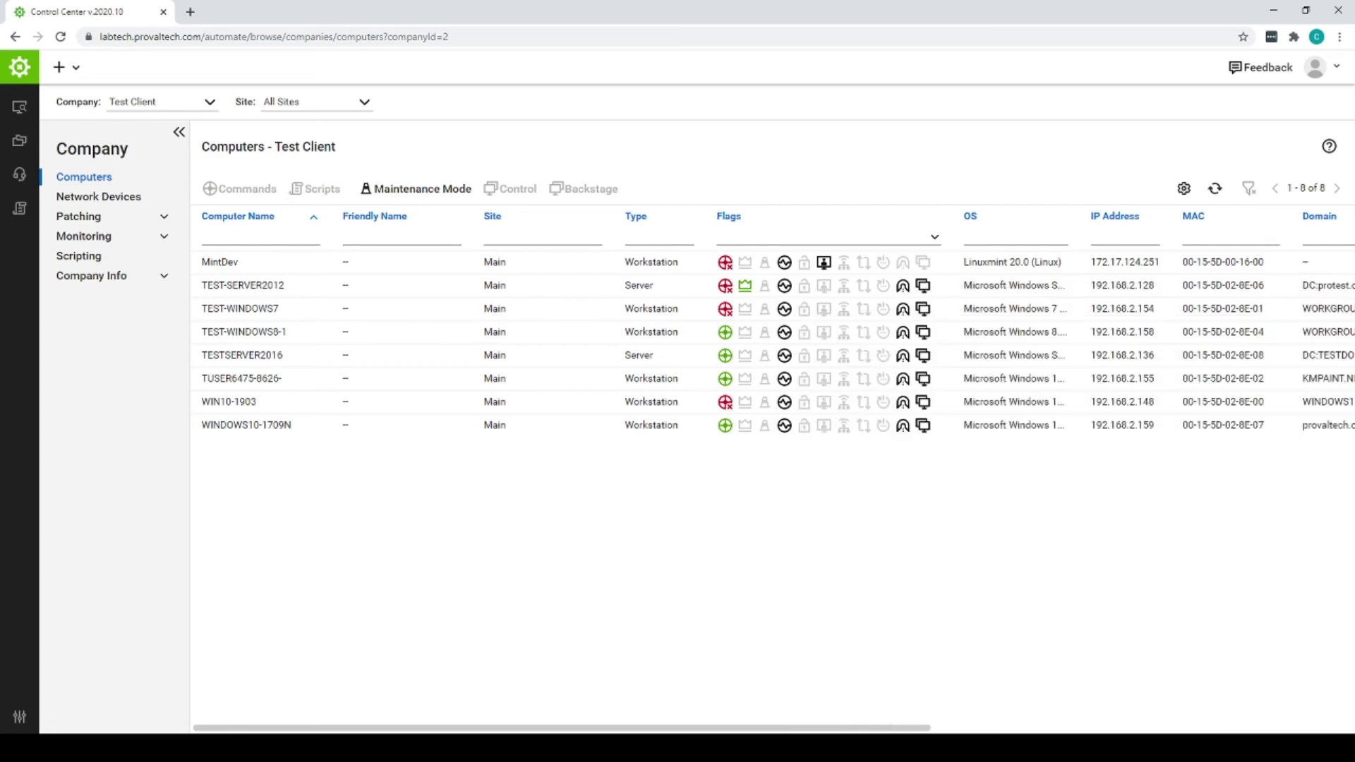
mouse_move(572, 600)
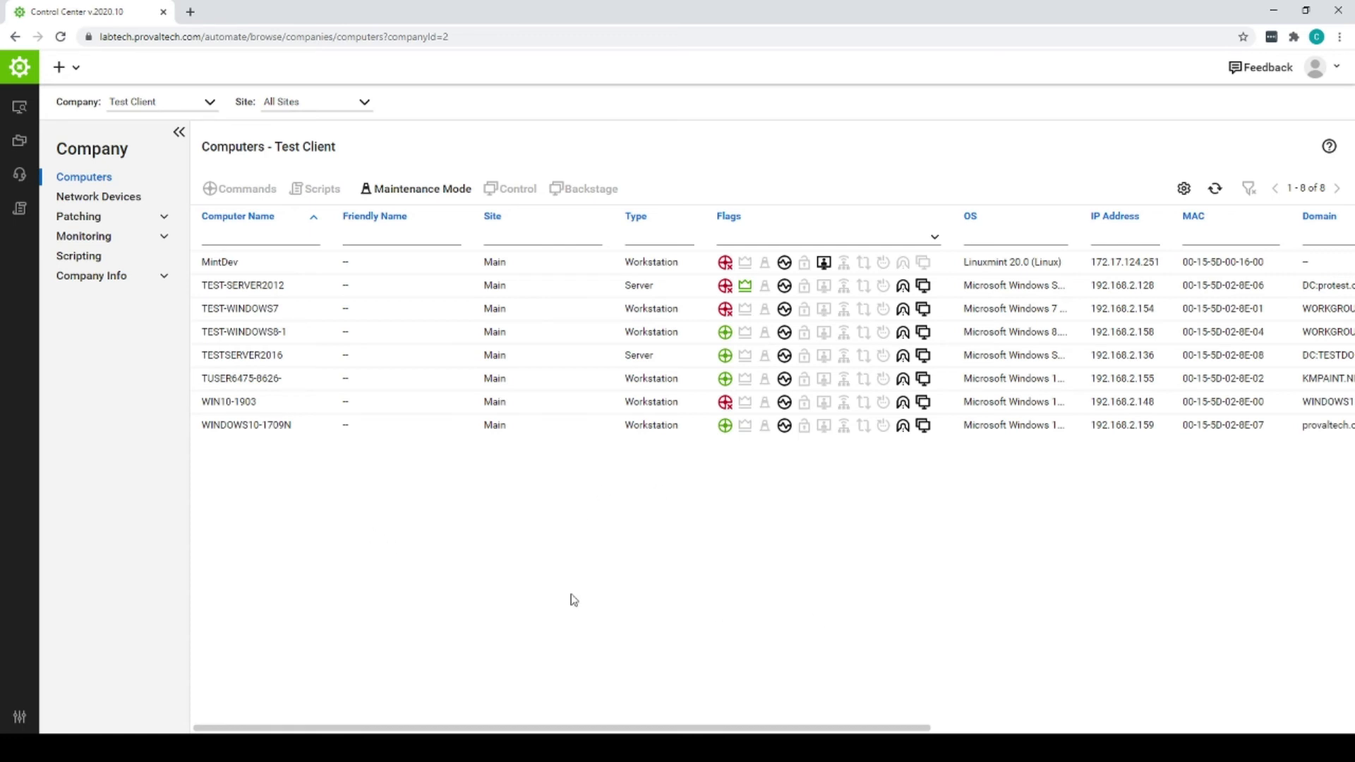